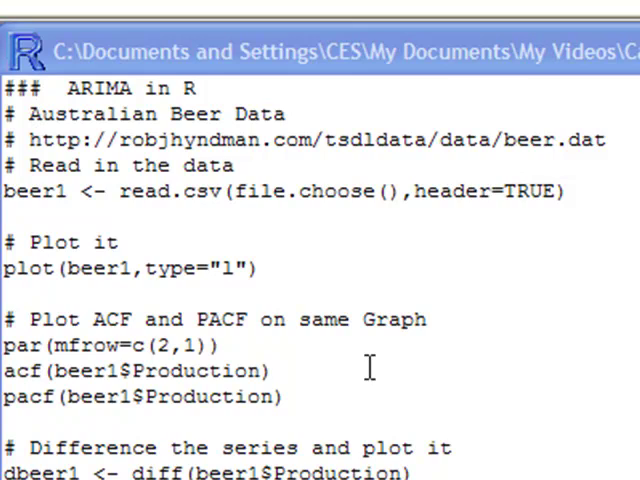
{"action": "mouse_move", "coordinate": [367, 365]}
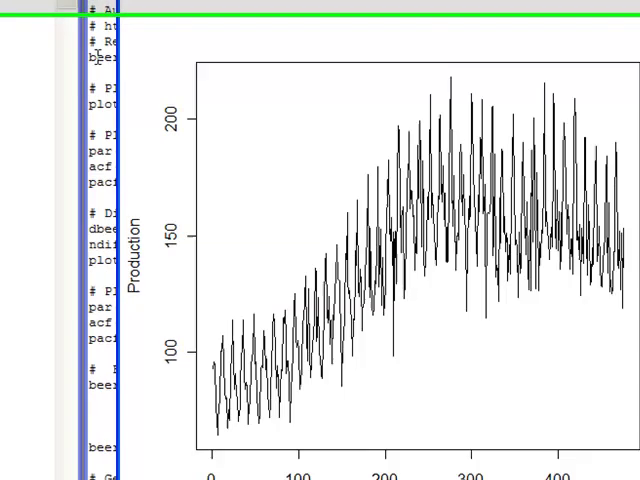
Scroll the script down to the section plotting ACF and PACF of production
{"action": "scroll", "scroll_direction": "down", "scroll_amount": 3}
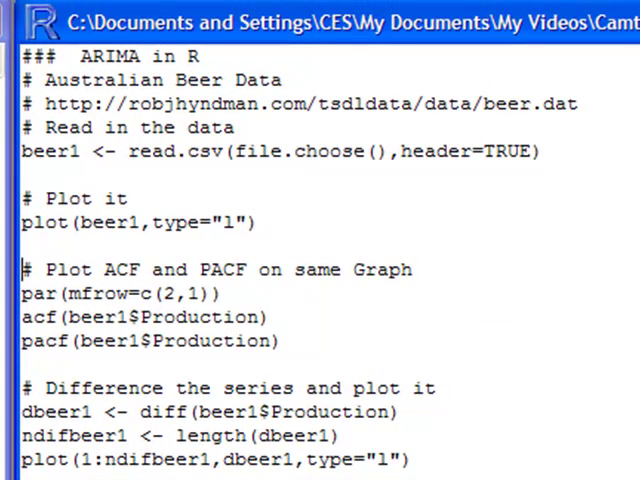
Run the par, acf and pacf lines to stack production's ACF and PACF
{"action": "left_click_drag", "start_coordinate": [20, 269], "coordinate": [228, 293]}
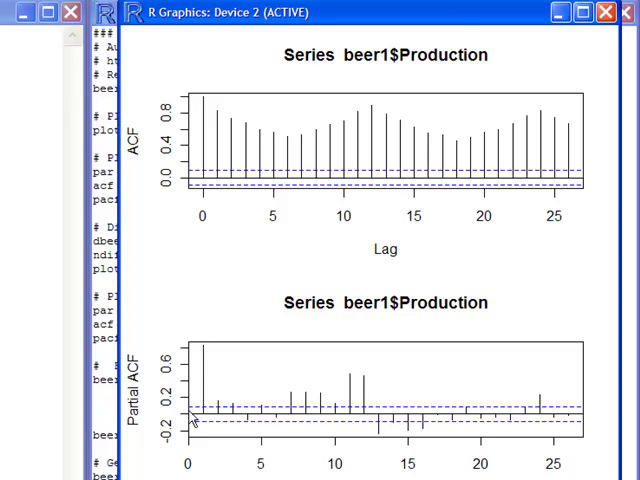
{"action": "mouse_move", "coordinate": [608, 40]}
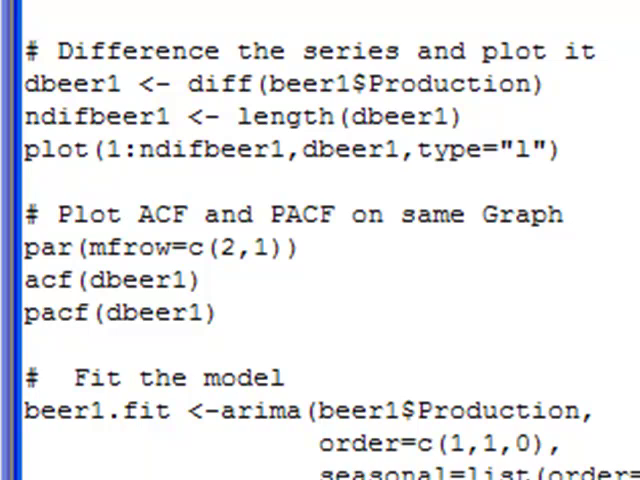
Run the diff, length and plot lines, then close the differenced-series plot
{"action": "left_click_drag", "start_coordinate": [25, 50], "coordinate": [540, 84]}
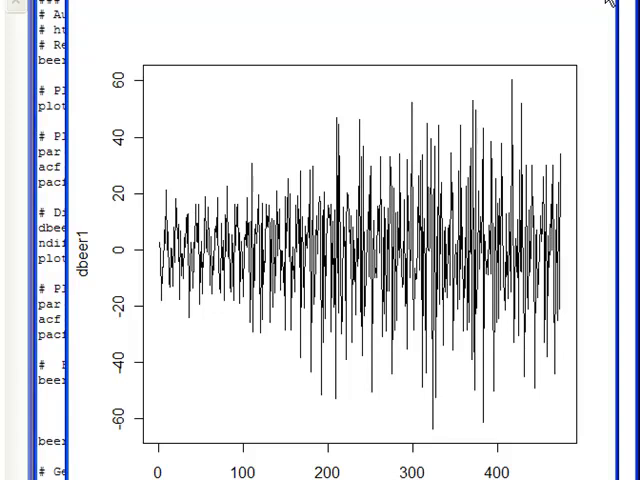
{"action": "left_click", "coordinate": [608, 5]}
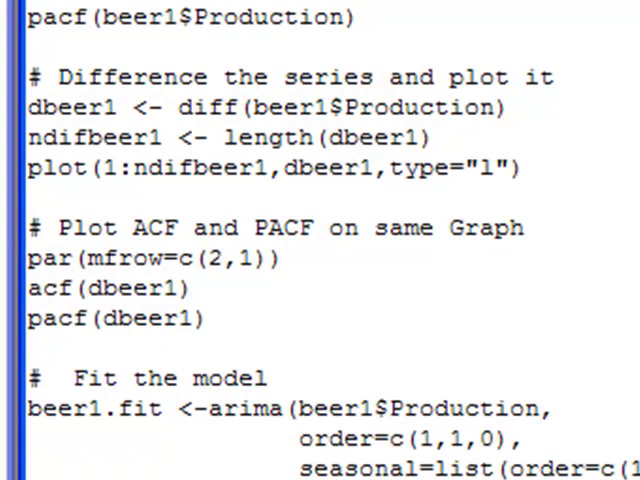
Run par(mfrow=c(2,1)), acf(dbeer1) and pacf(dbeer1) to stack the differenced correlograms
{"action": "left_click_drag", "start_coordinate": [30, 228], "coordinate": [200, 290]}
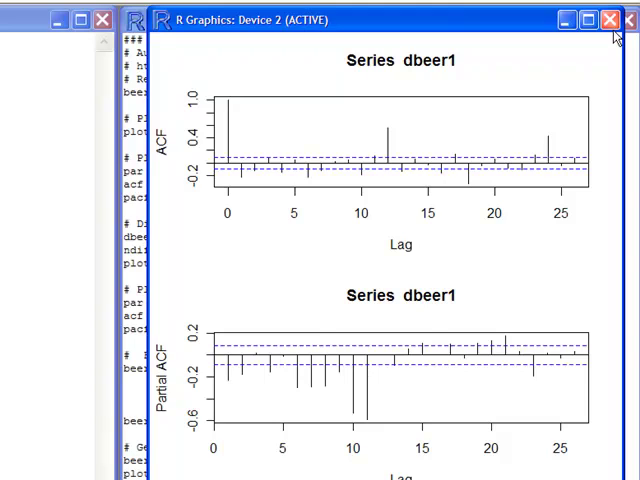
Close the ACF/PACF graph and select the seasonal ARIMA(1,1,0) fitting lines
{"action": "left_click", "coordinate": [613, 18]}
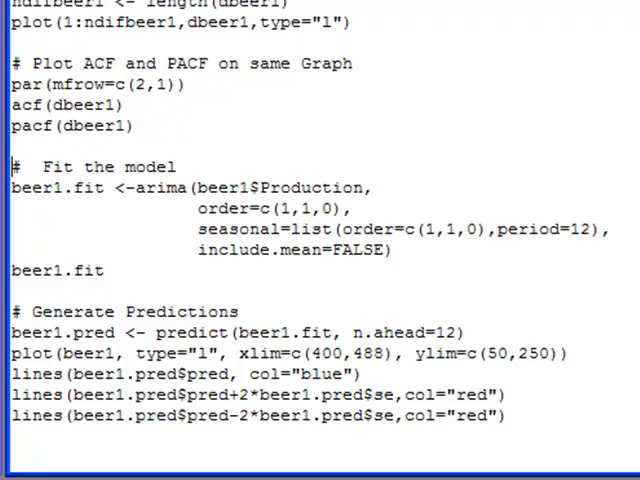
{"action": "left_click_drag", "start_coordinate": [12, 167], "coordinate": [360, 208]}
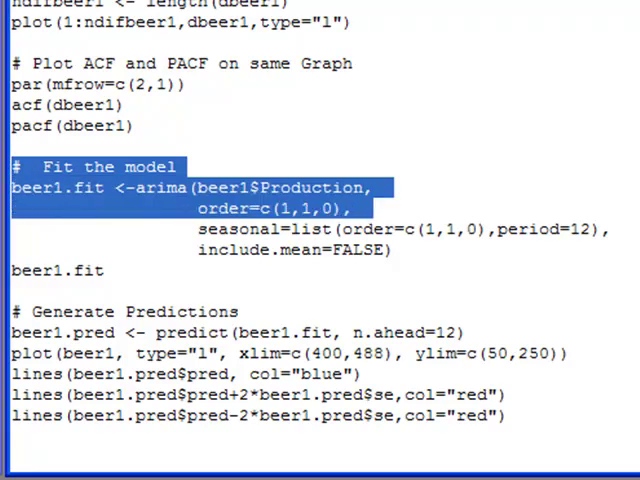